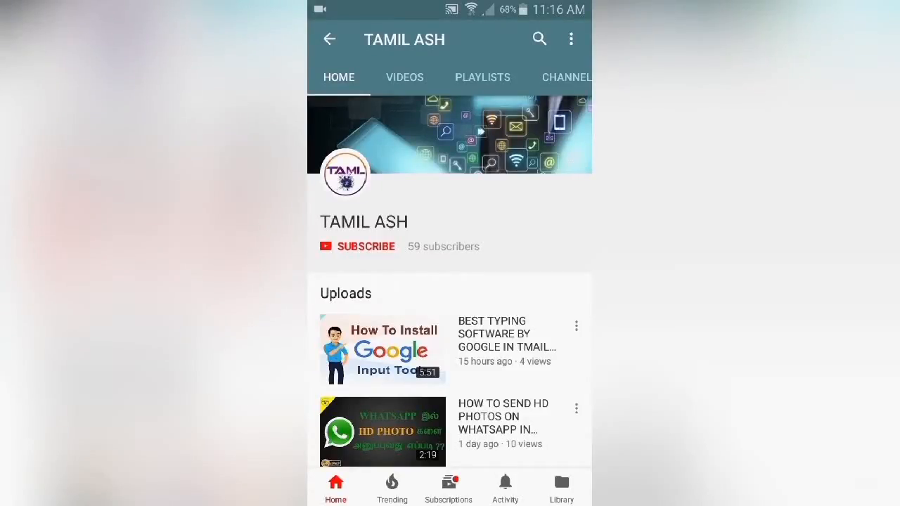
Subscribe to the TAMIL ASH channel and turn on upload notifications with the bell.
left_click(365, 246)
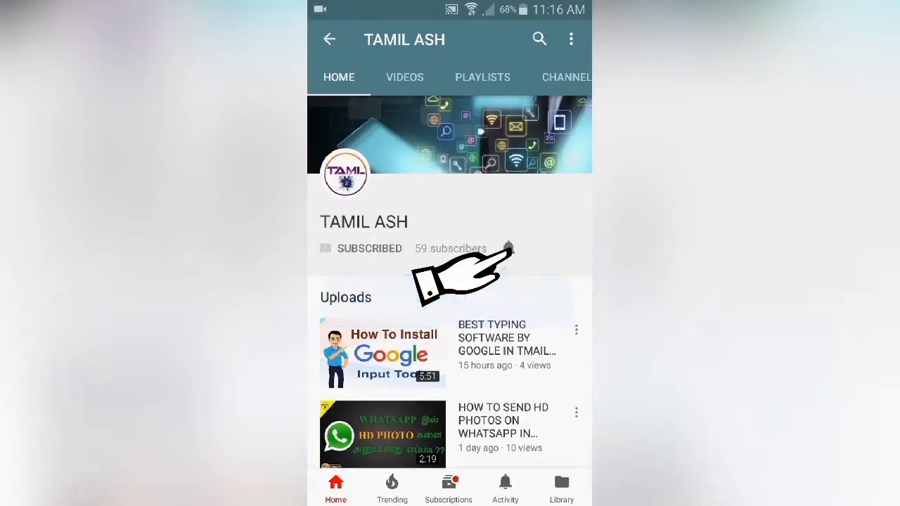
left_click(508, 248)
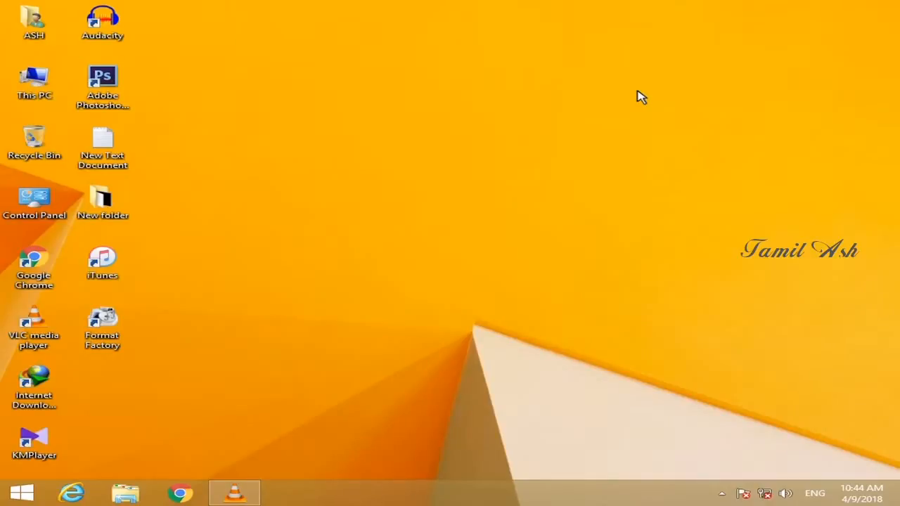
mouse_move(344, 139)
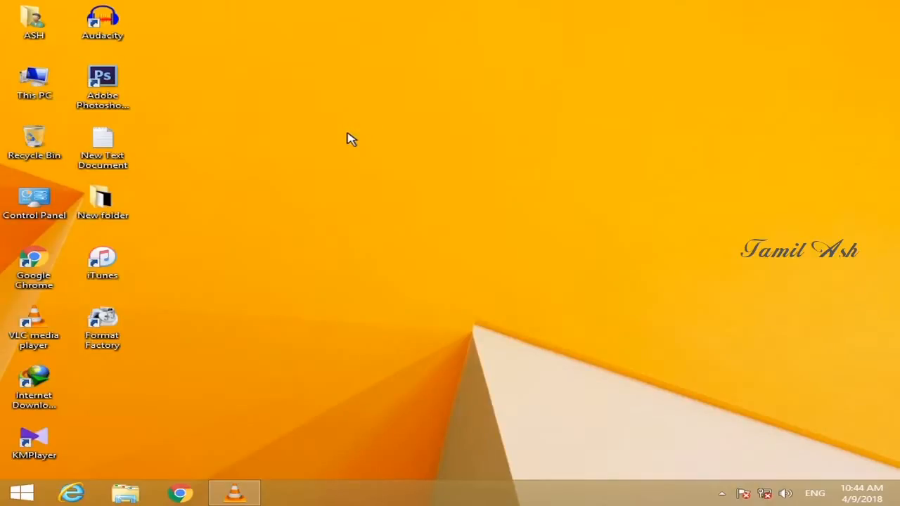
Select the This PC desktop icon and bring up its context menu of actions.
left_click(34, 80)
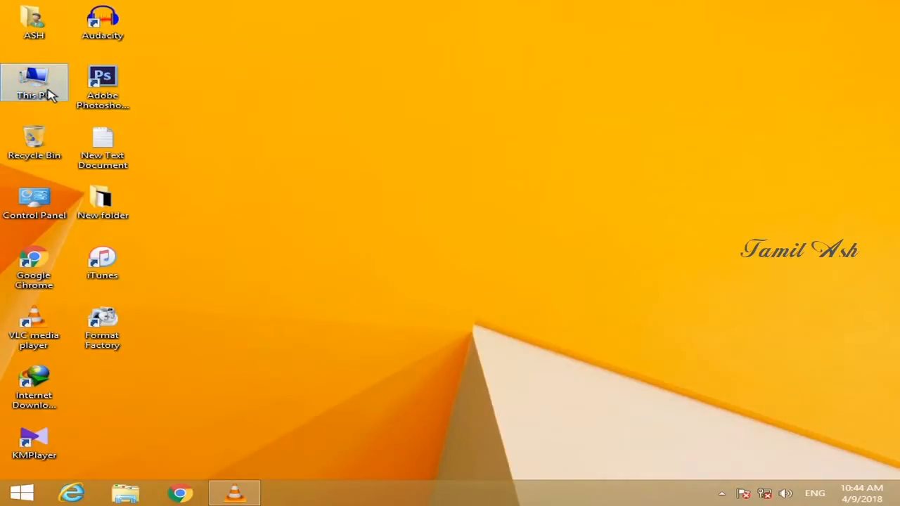
right_click(34, 81)
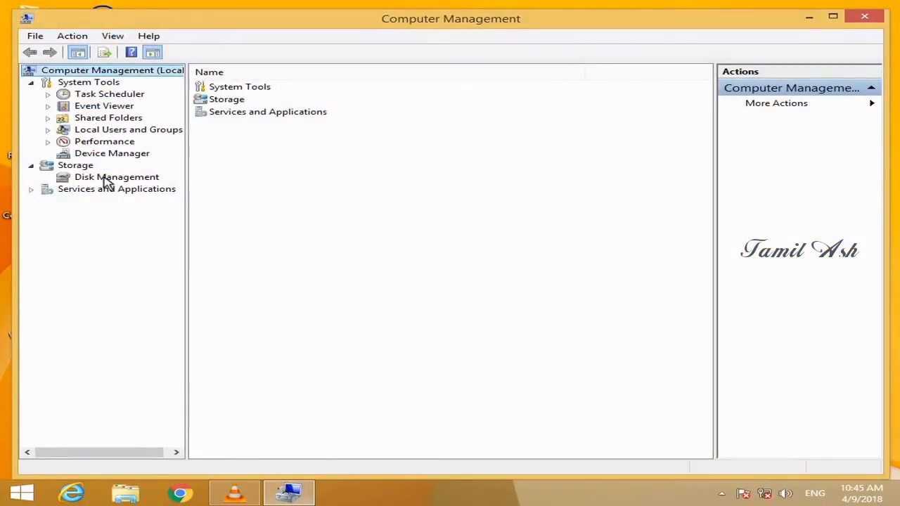
Switch to Disk Management to list Disk 0's partitions, including C: and the 1.29 GB New Volume.
left_click(117, 177)
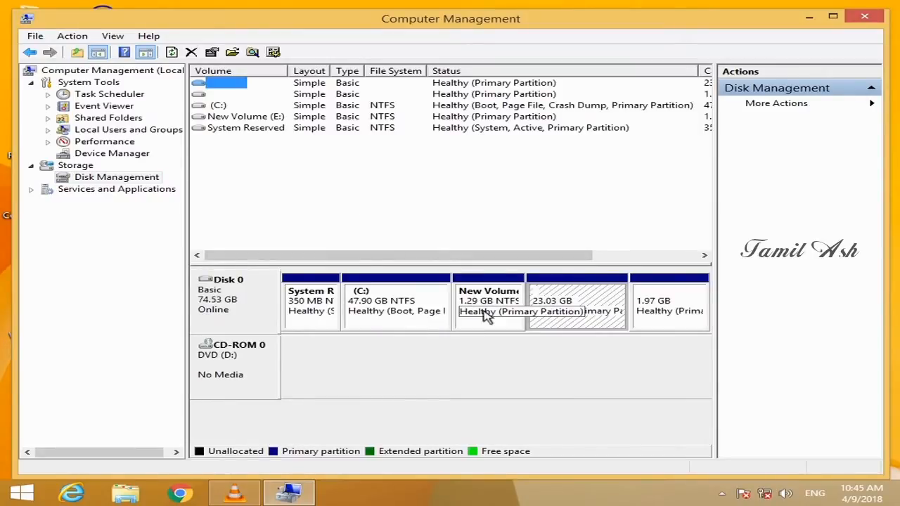
mouse_move(463, 327)
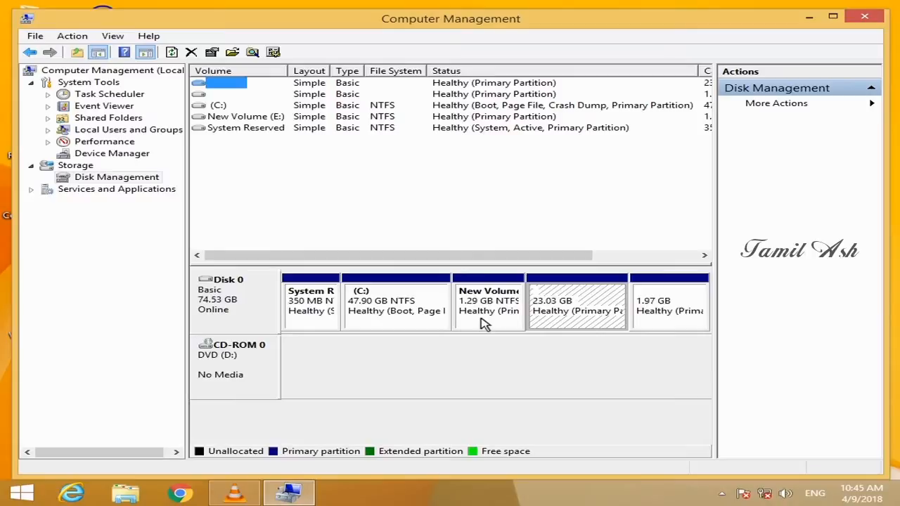
Delete the 1.29 GB New Volume (E:) partition, leaving its space unallocated on Disk 0.
right_click(486, 302)
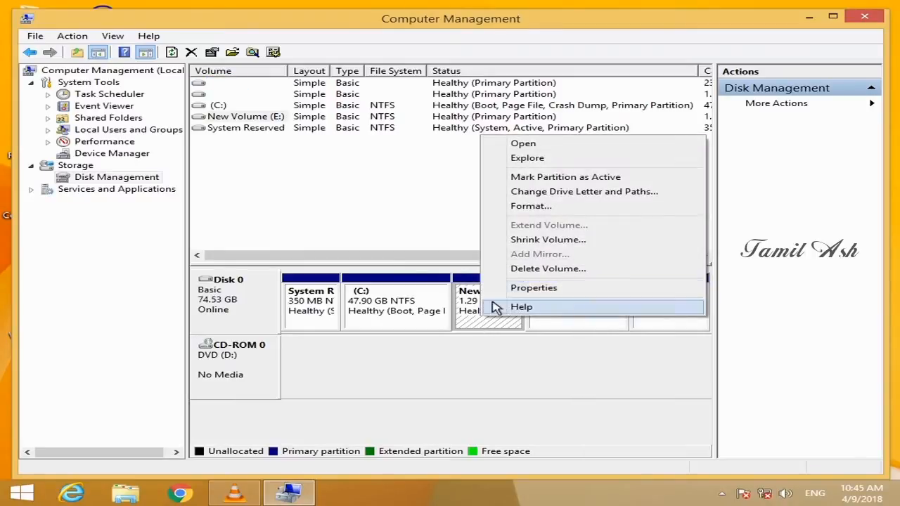
left_click(548, 269)
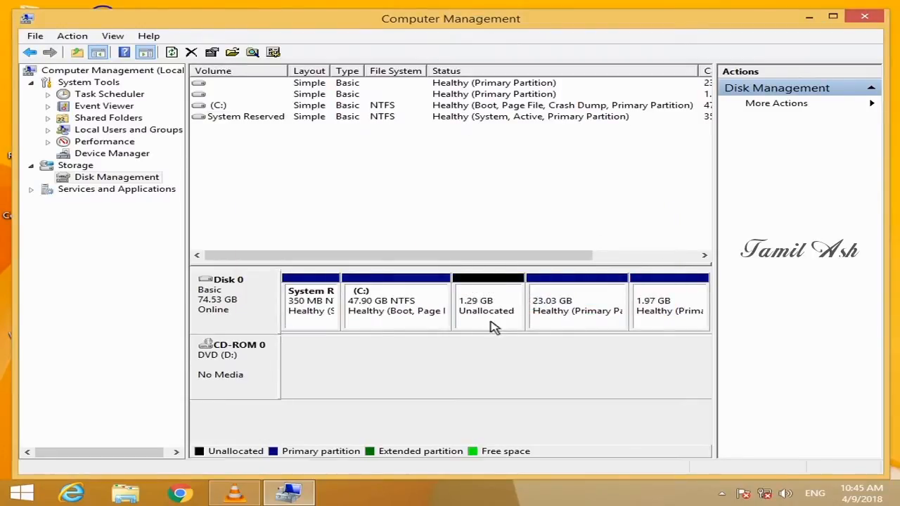
mouse_move(494, 302)
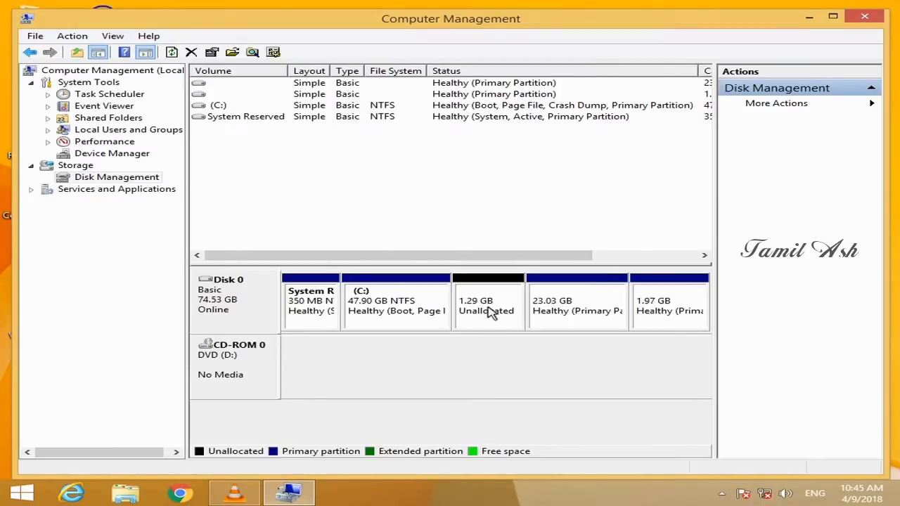
mouse_move(489, 305)
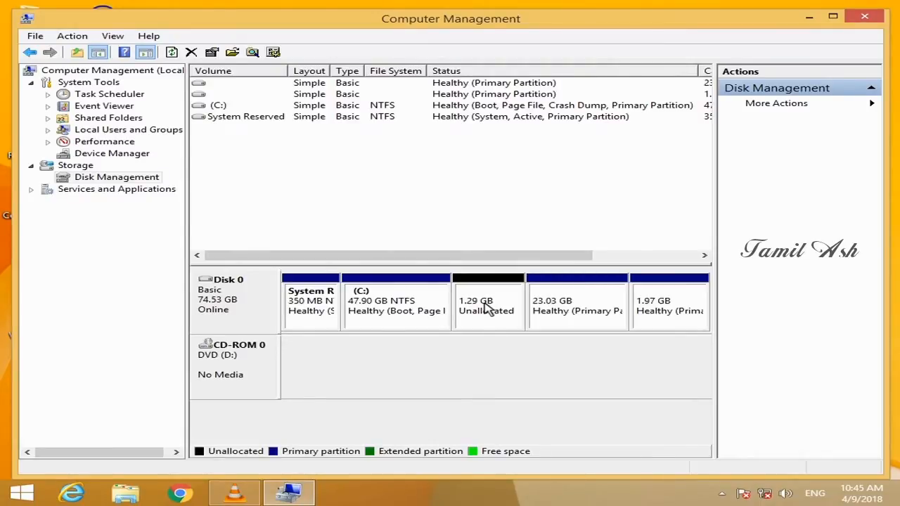
Extend C: with all 1316 MB of unallocated space via the Extend Volume wizard, reaching 49.19 GB.
left_click(394, 303)
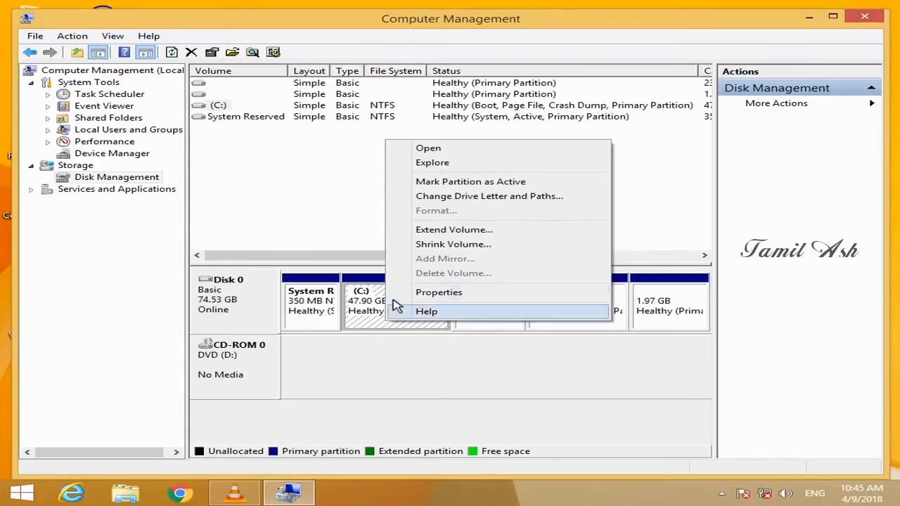
left_click(453, 230)
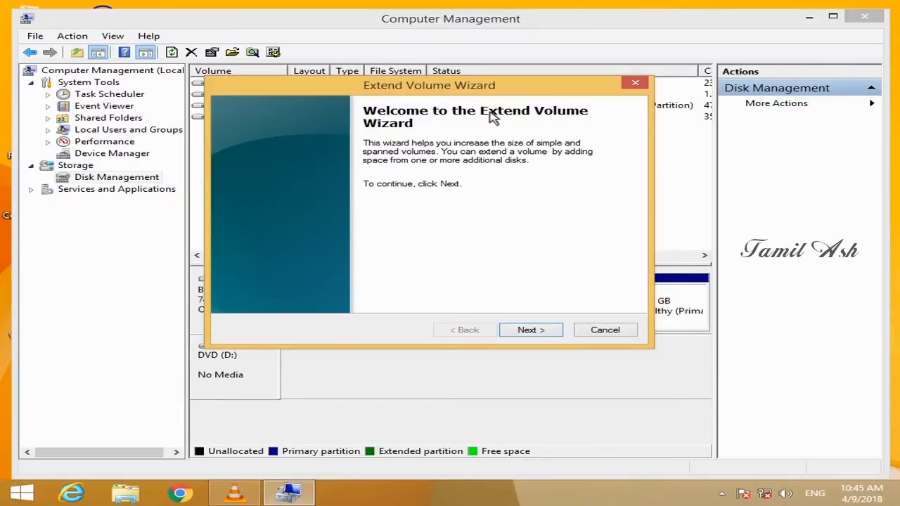
left_click(532, 329)
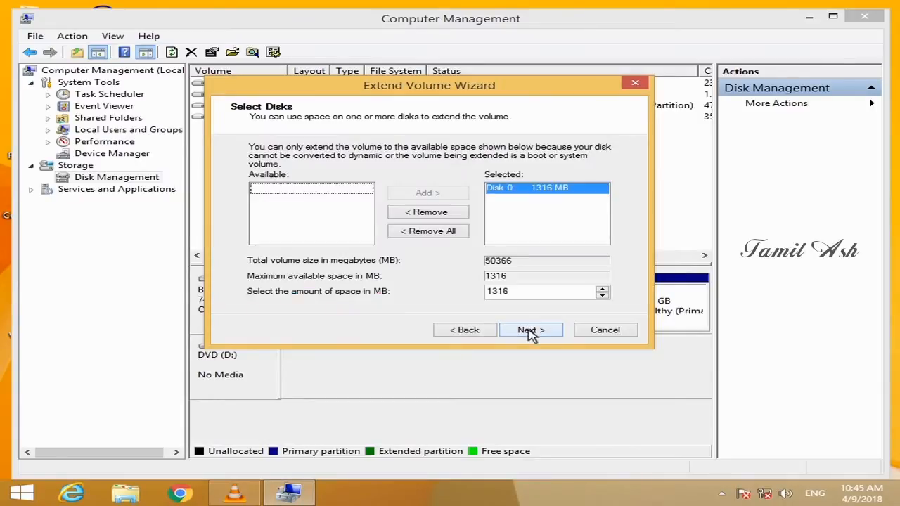
left_click(530, 329)
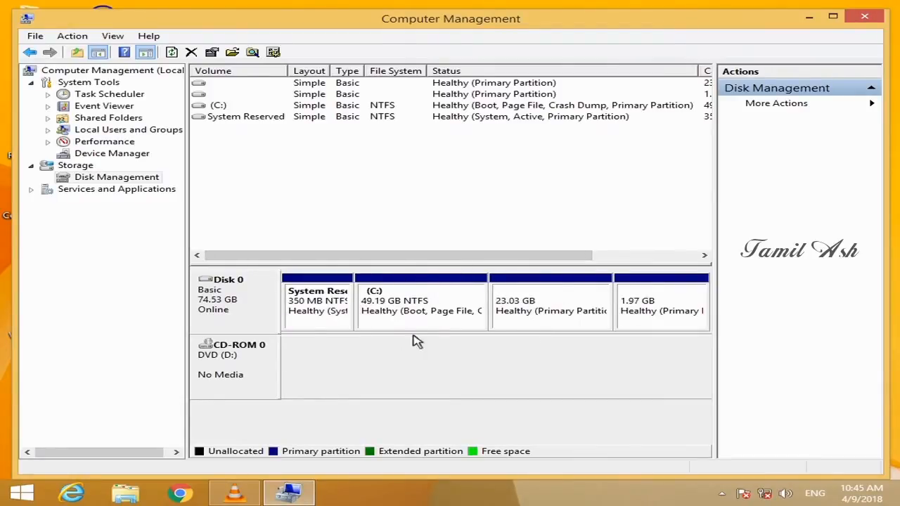
mouse_move(410, 350)
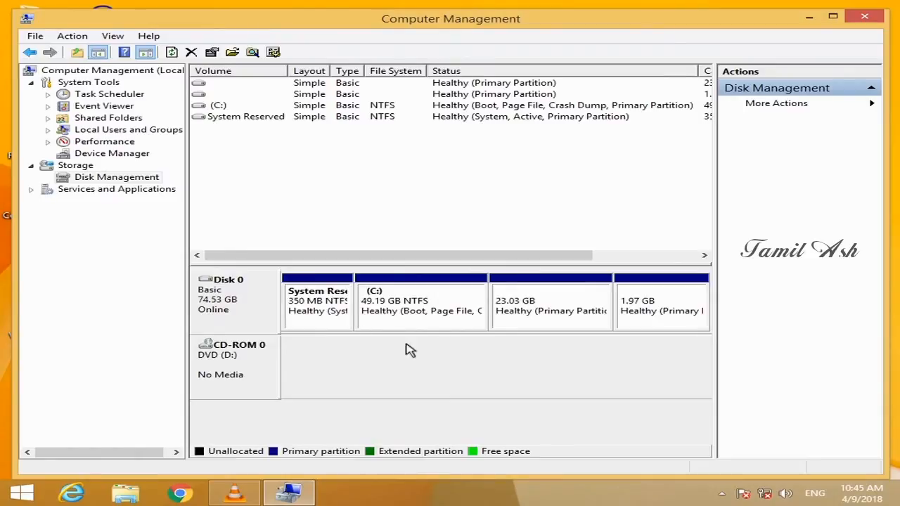
mouse_move(552, 239)
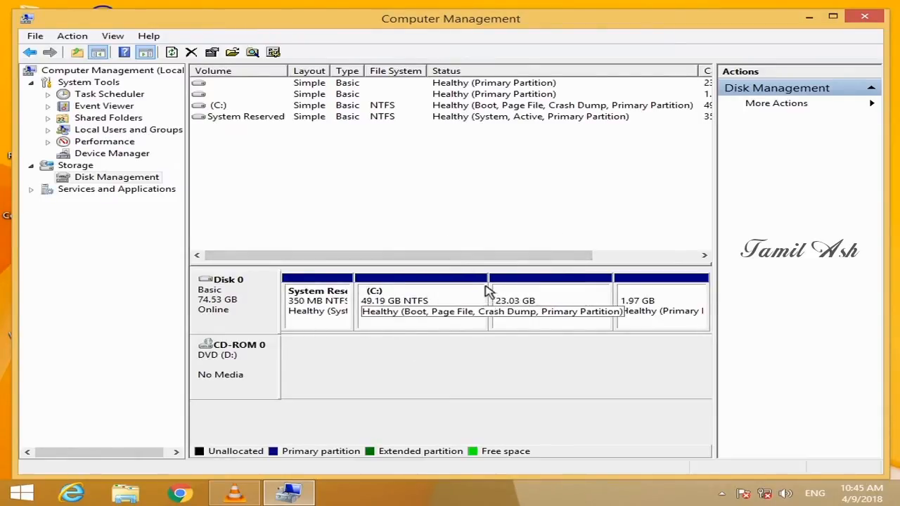
mouse_move(807, 86)
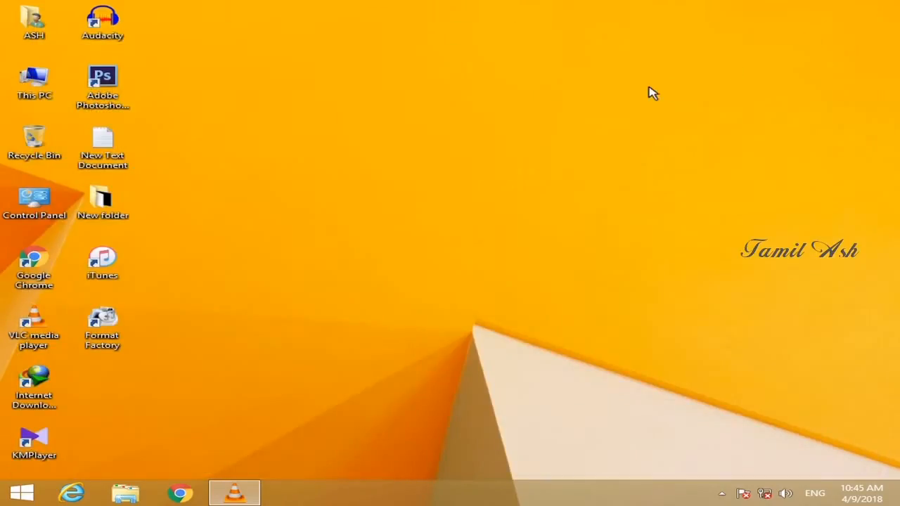
mouse_move(596, 110)
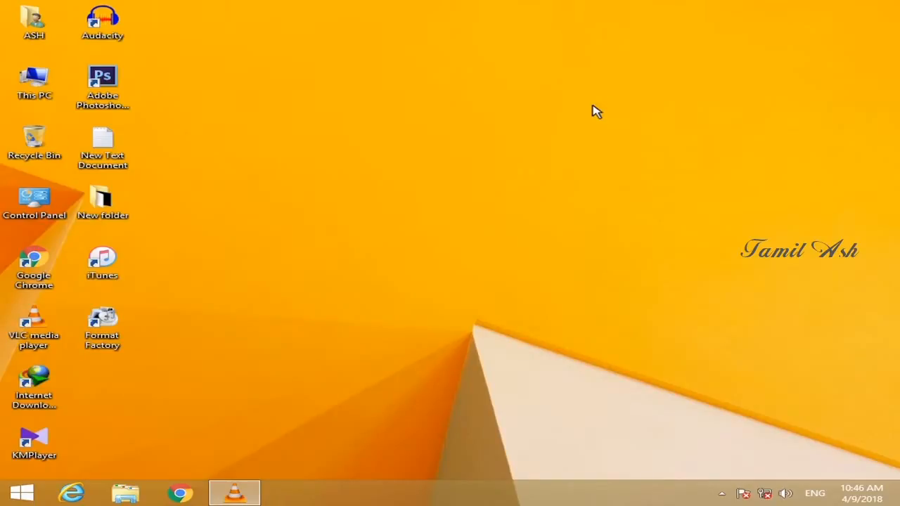